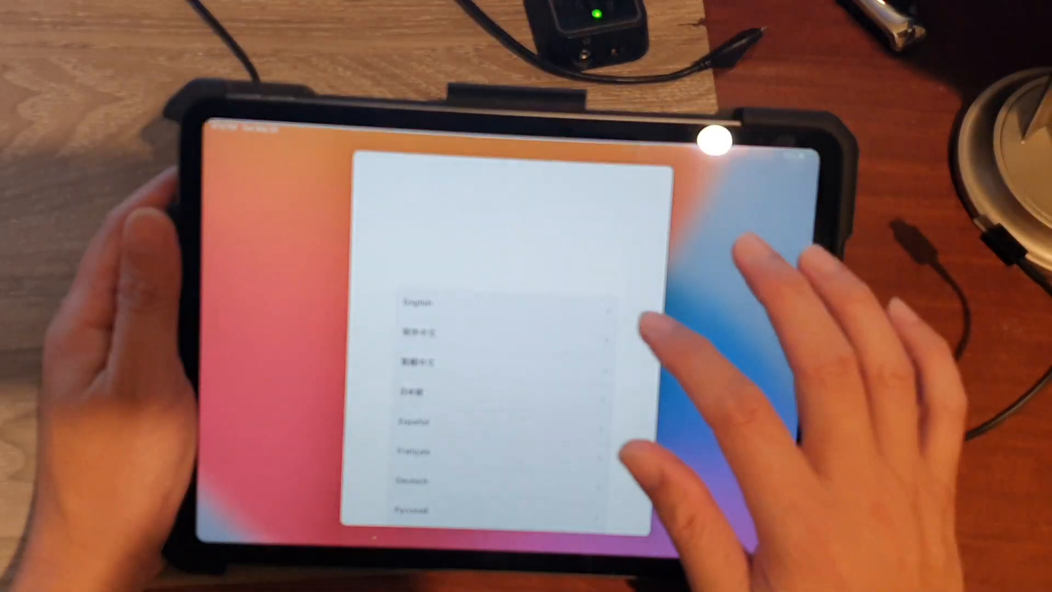
Select English, join the WiFi-4X6U network and continue once connected
click(417, 303)
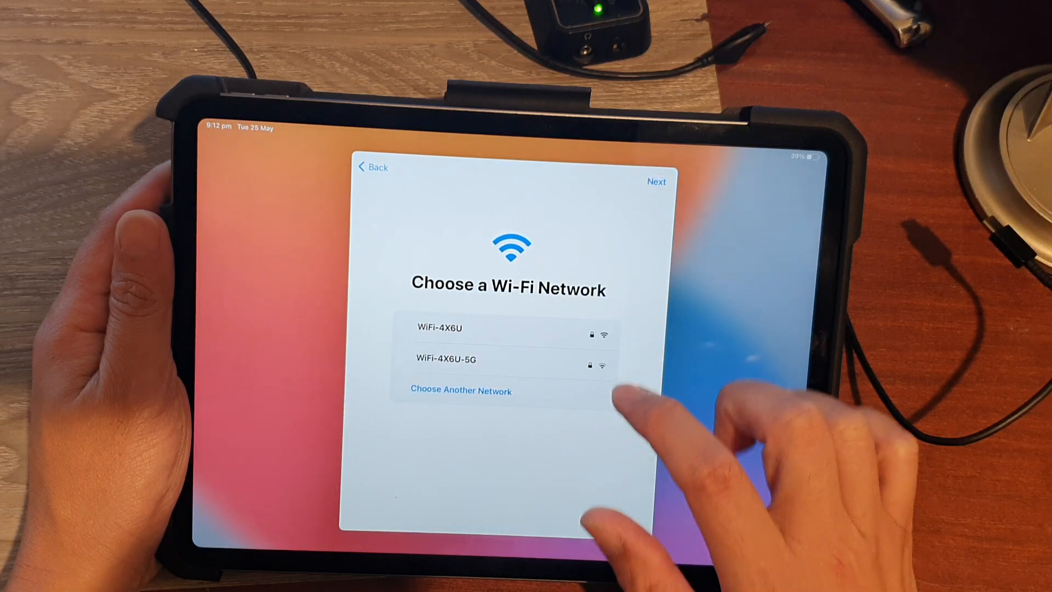
click(439, 328)
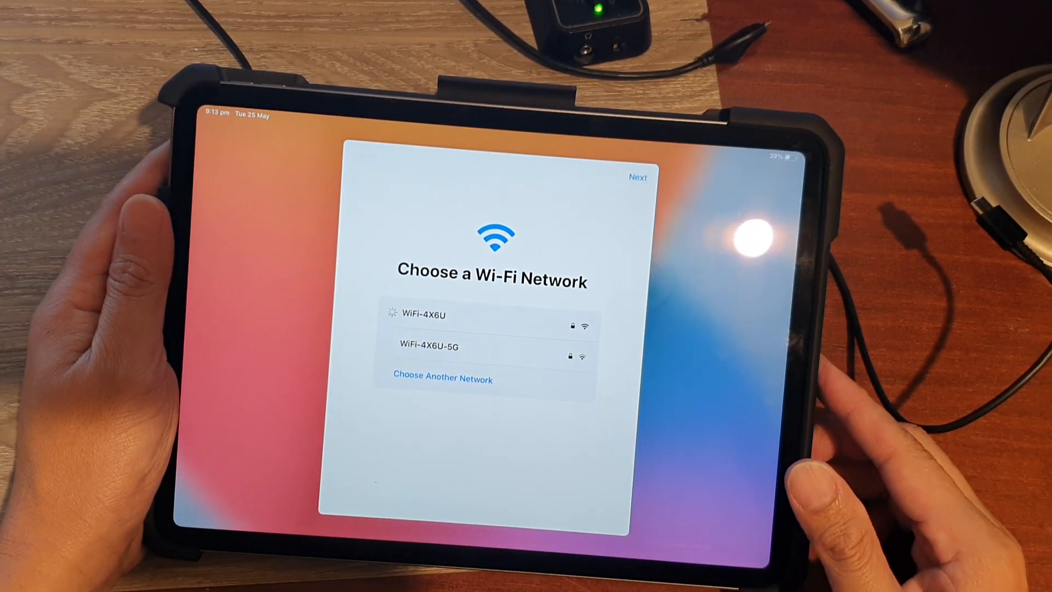
click(445, 314)
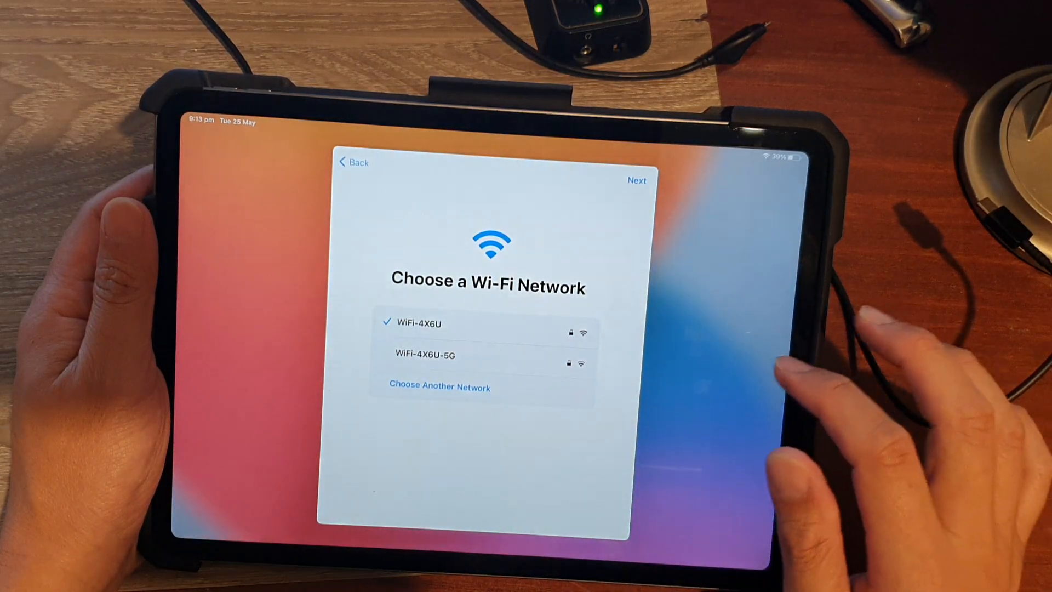
click(637, 180)
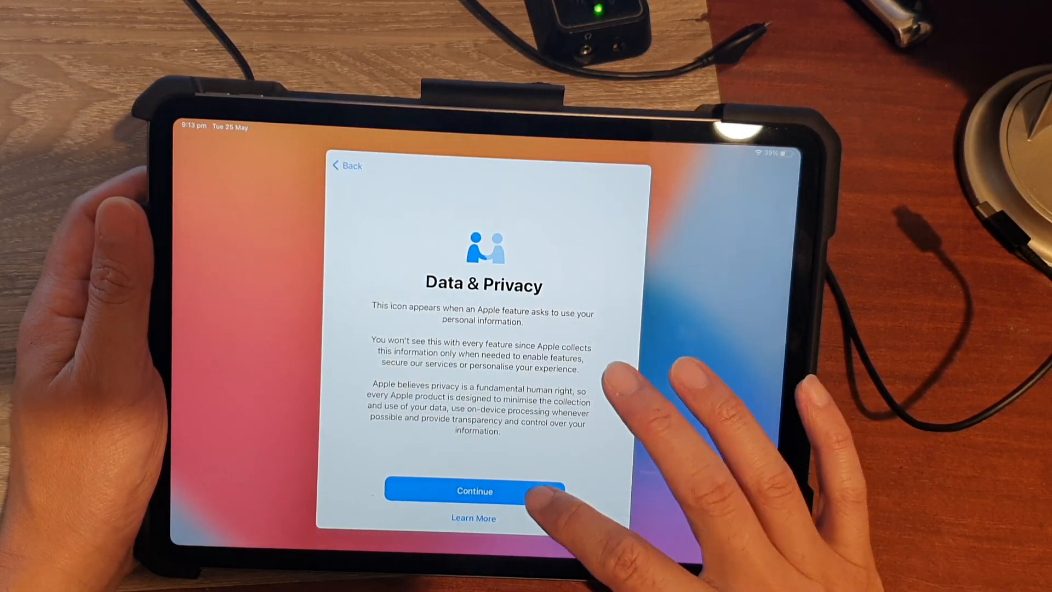
Continue past Data & Privacy, skip Face ID, and choose Don't Use Passcode from Passcode Options
click(474, 491)
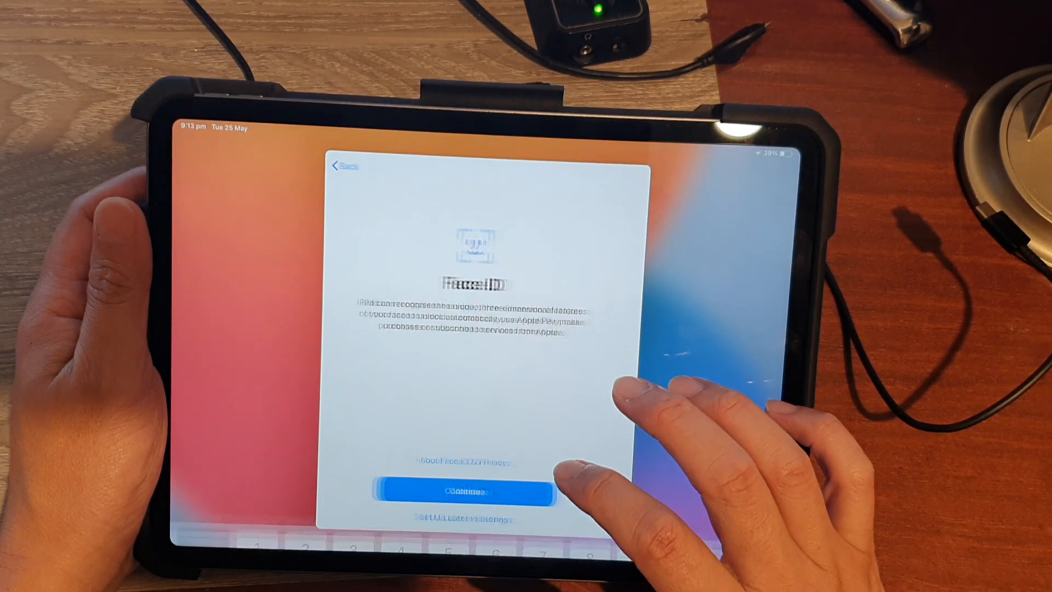
click(467, 492)
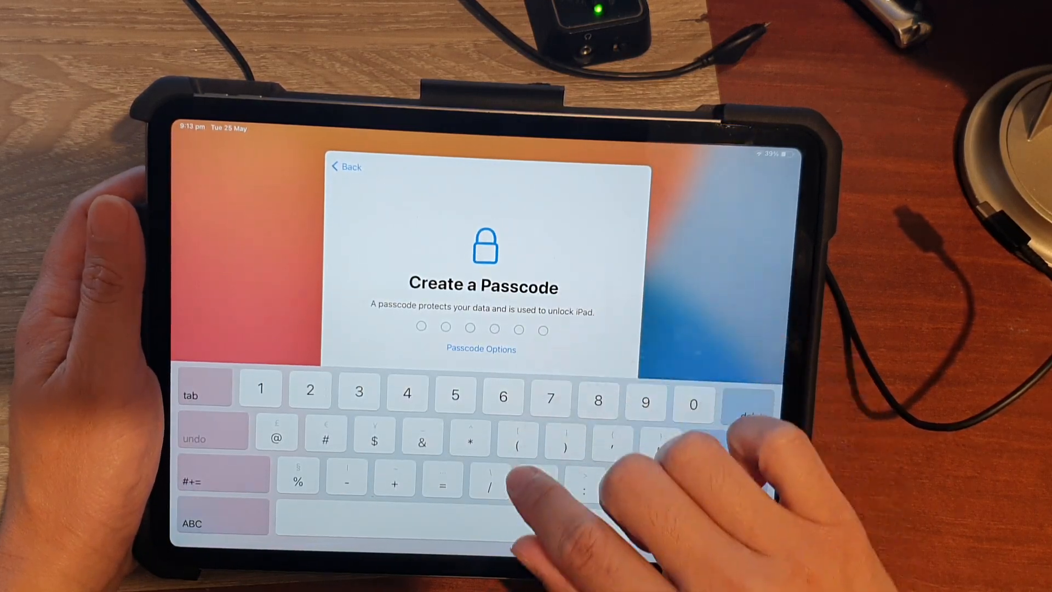
click(481, 349)
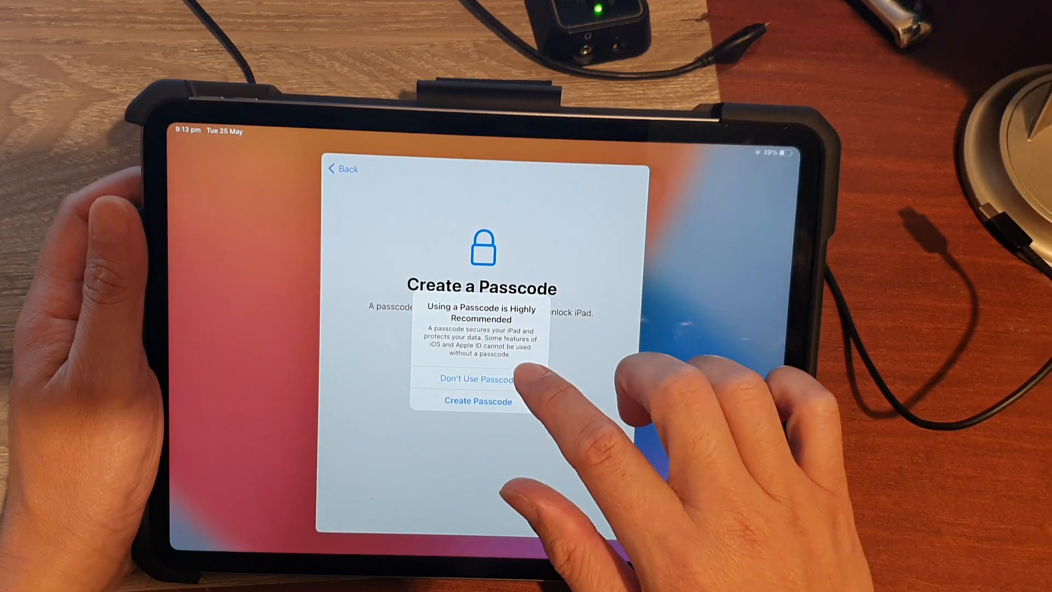
click(478, 378)
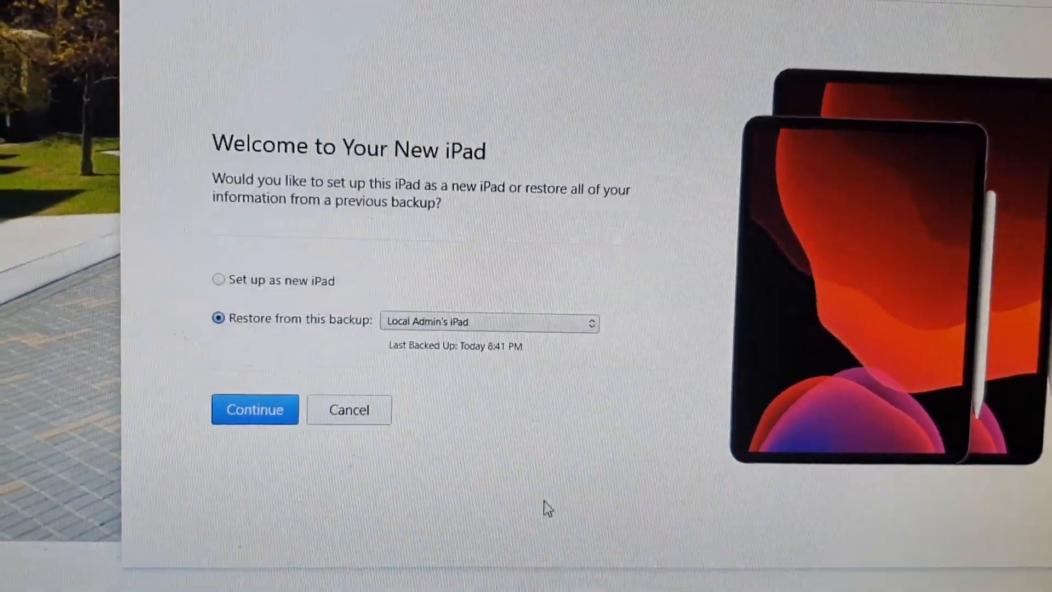
Pick the 25 May 2021 backup and start restoring the iPad from it
click(488, 322)
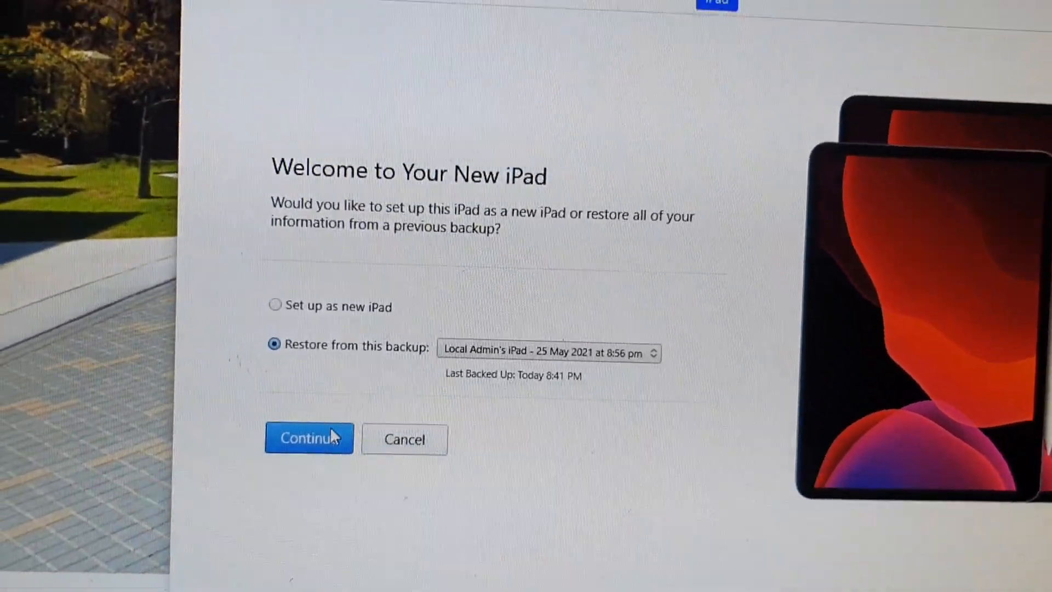
click(309, 439)
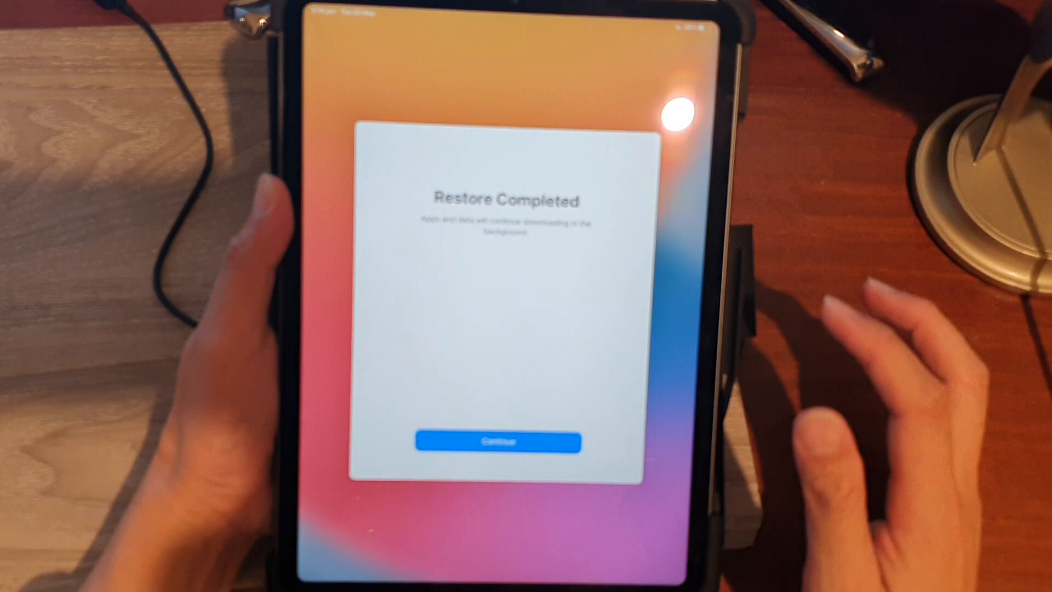
Continue from the Restore Completed screen back to passcode creation
click(497, 441)
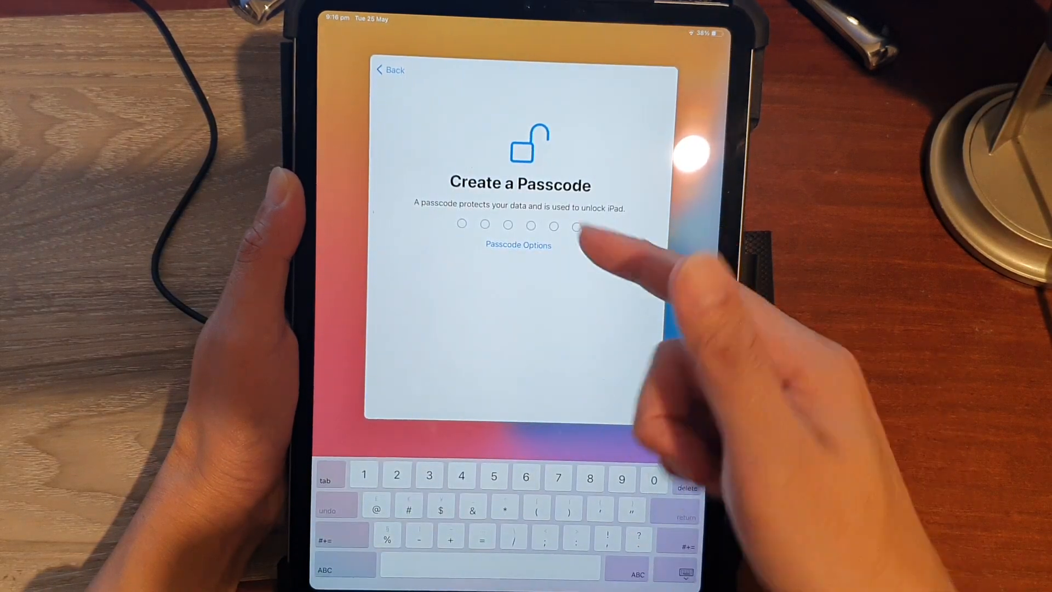
Switch to a 4-Digit Numeric Code via Passcode Options and agree to the Terms and Conditions
click(517, 245)
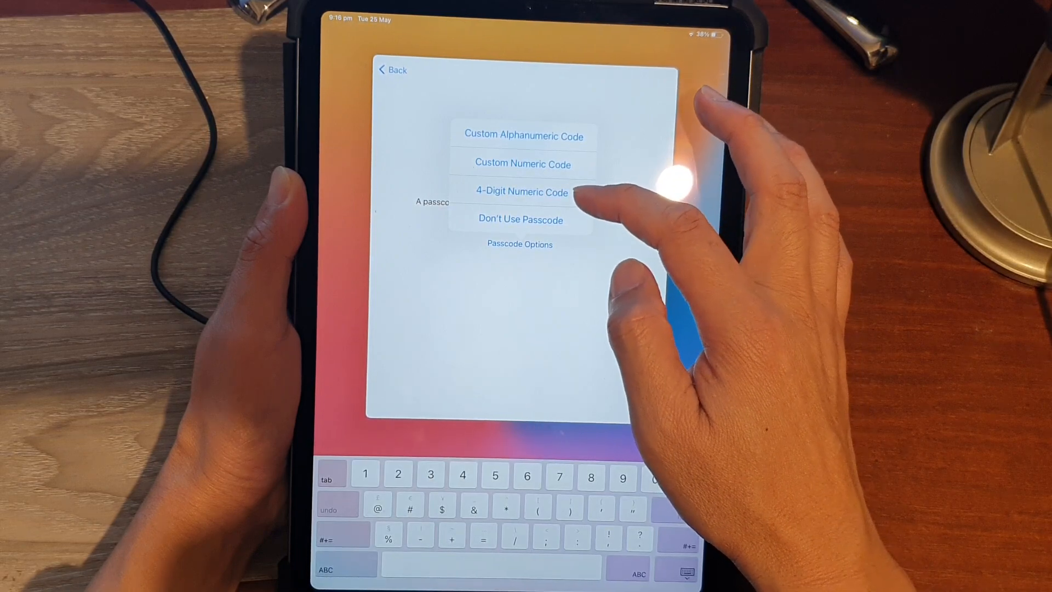
click(523, 192)
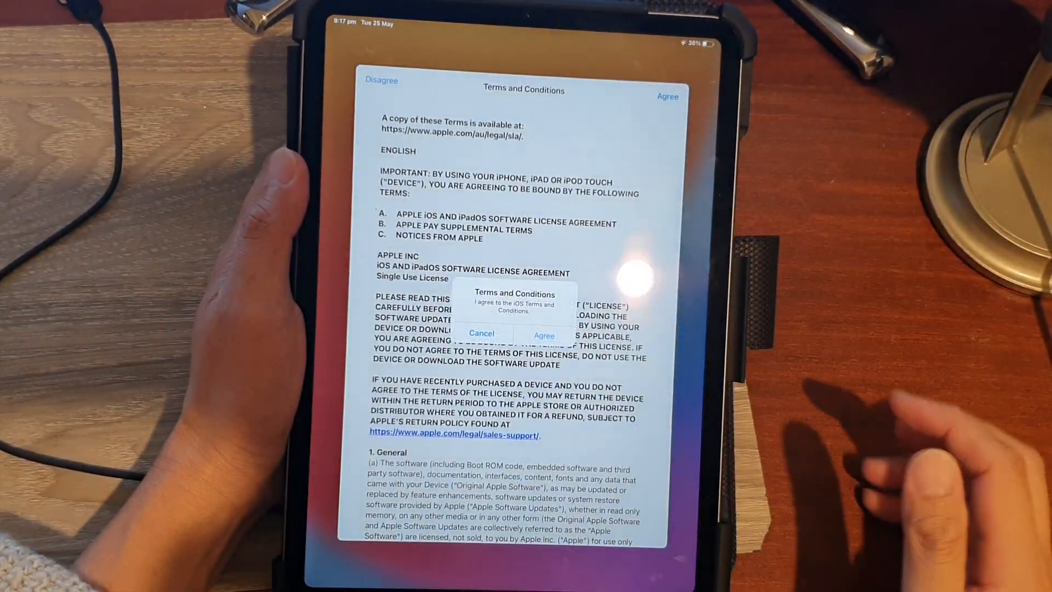
click(544, 333)
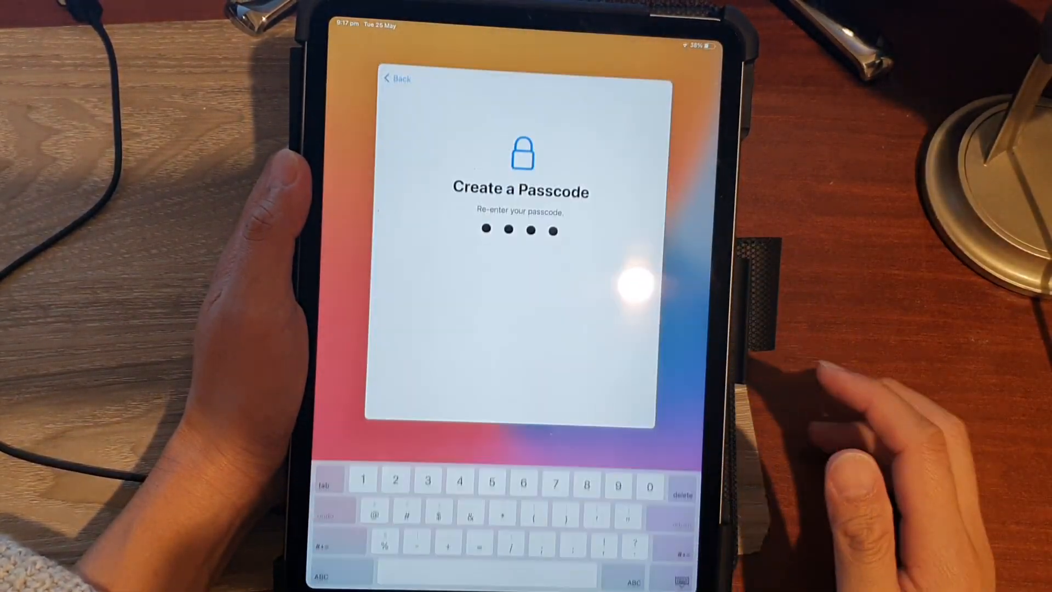